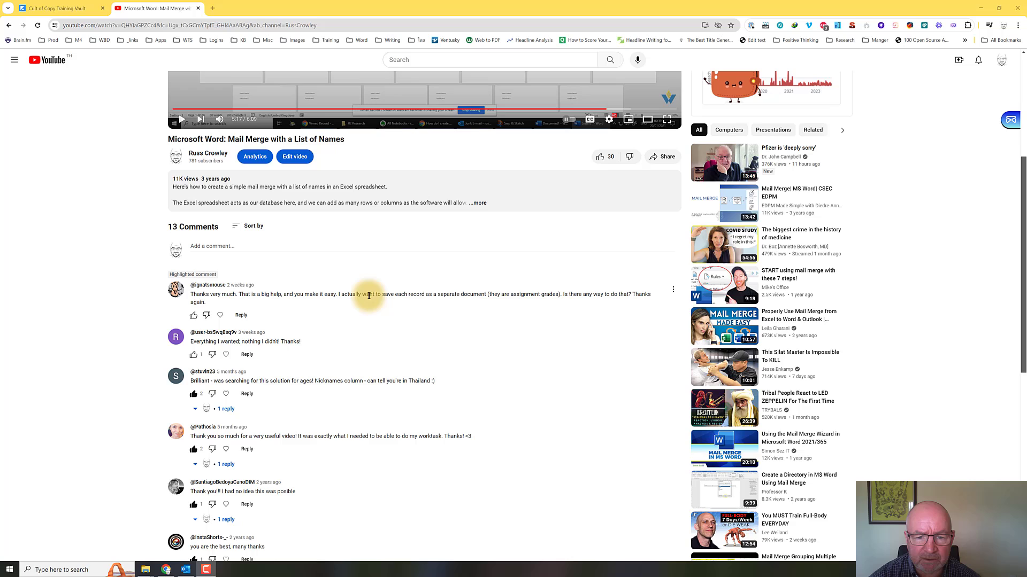
Open 4x6_flashcards_mergedocs_master.docx from 01 Daily and allow its SQL data query.
{"action": "left_click_drag", "start_coordinate": [367, 294], "coordinate": [537, 294]}
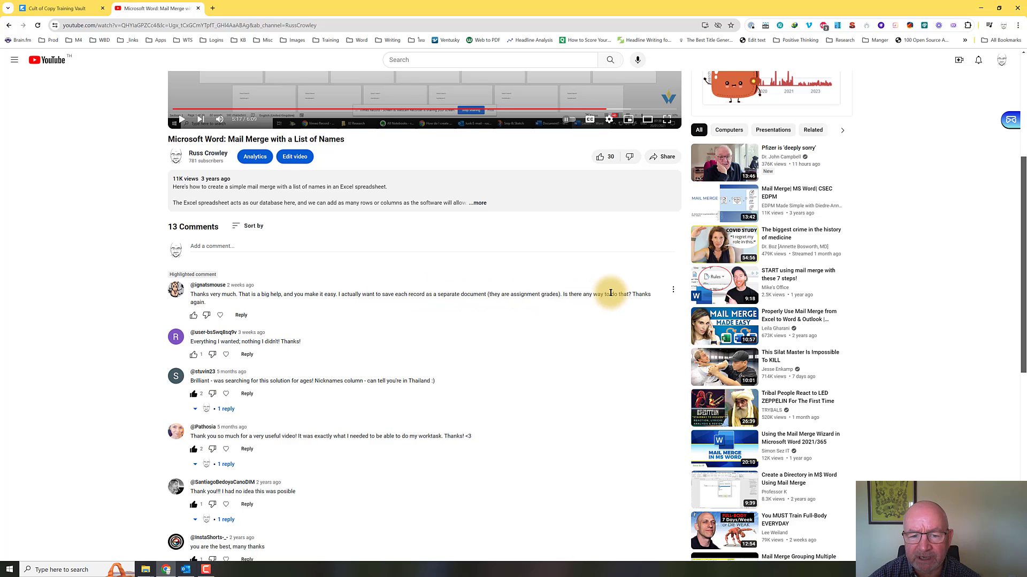
{"action": "mouse_move", "coordinate": [343, 293]}
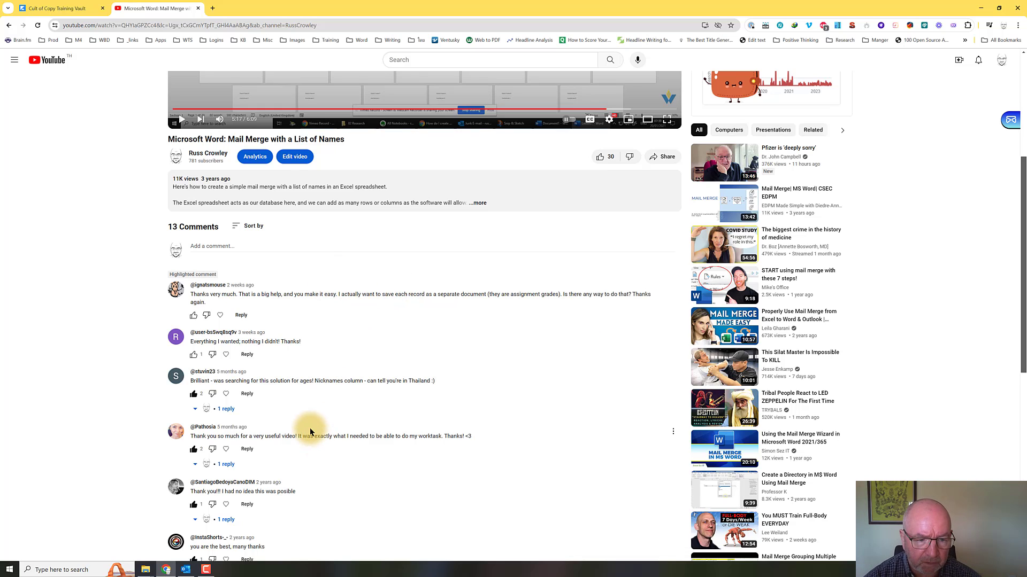
{"action": "mouse_move", "coordinate": [224, 520]}
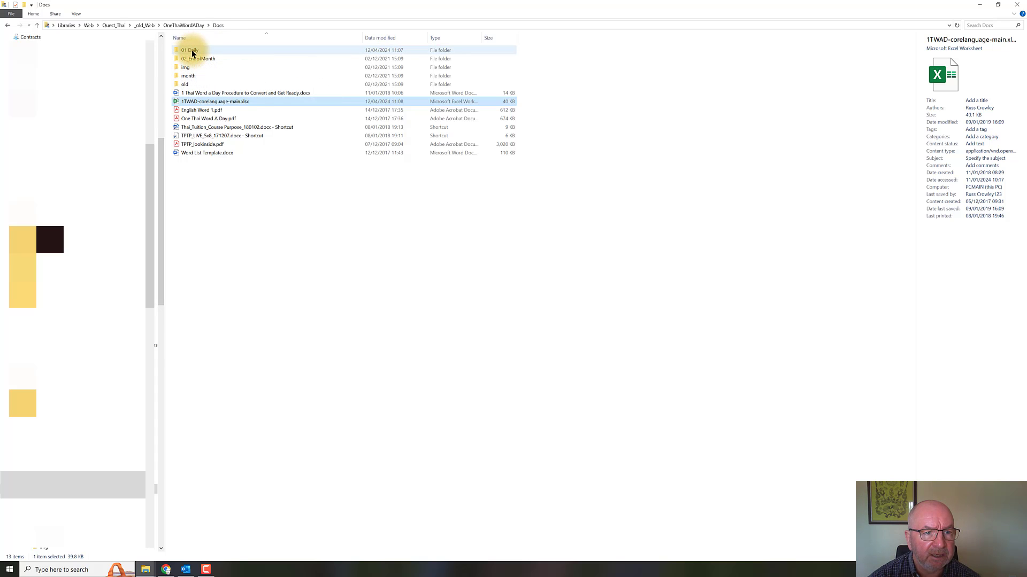
{"action": "double_click", "coordinate": [189, 50]}
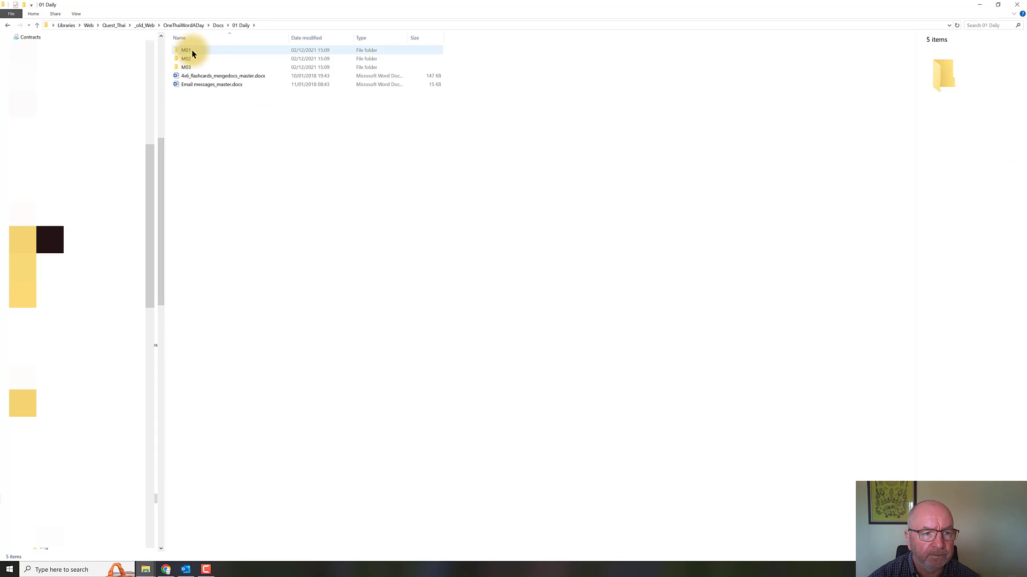
{"action": "left_click", "coordinate": [219, 76]}
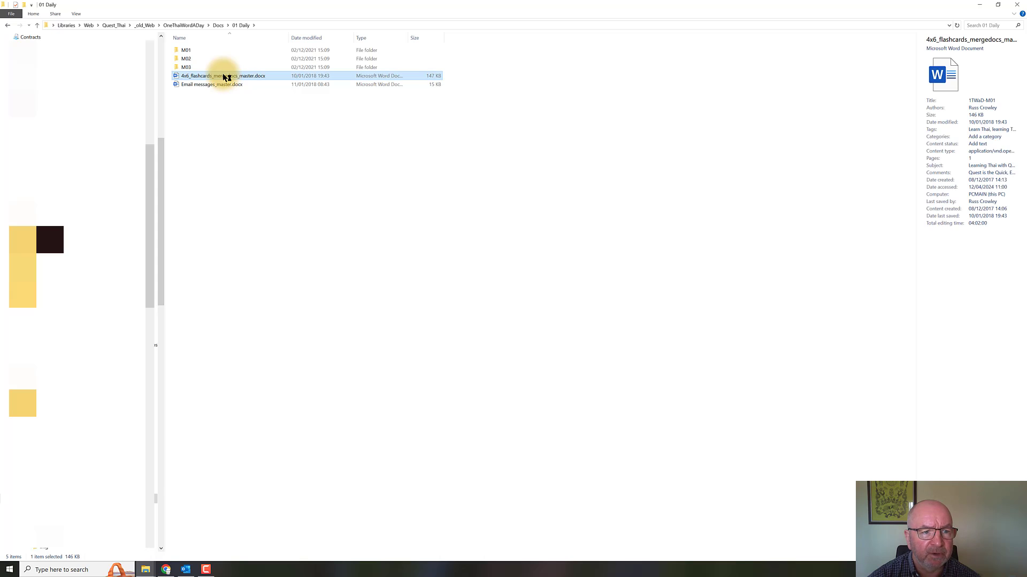
{"action": "double_click", "coordinate": [221, 76]}
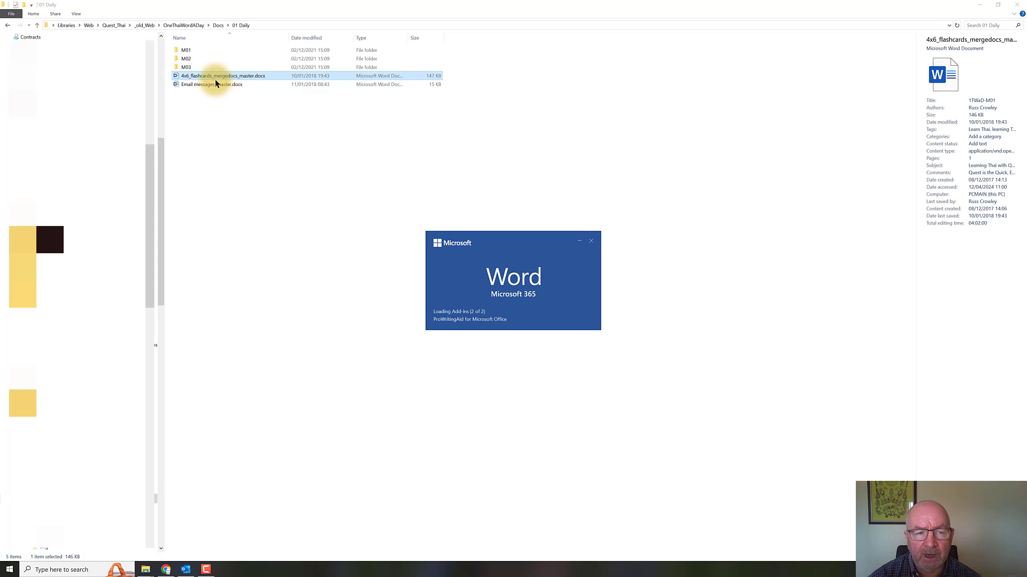
{"action": "double_click", "coordinate": [220, 75]}
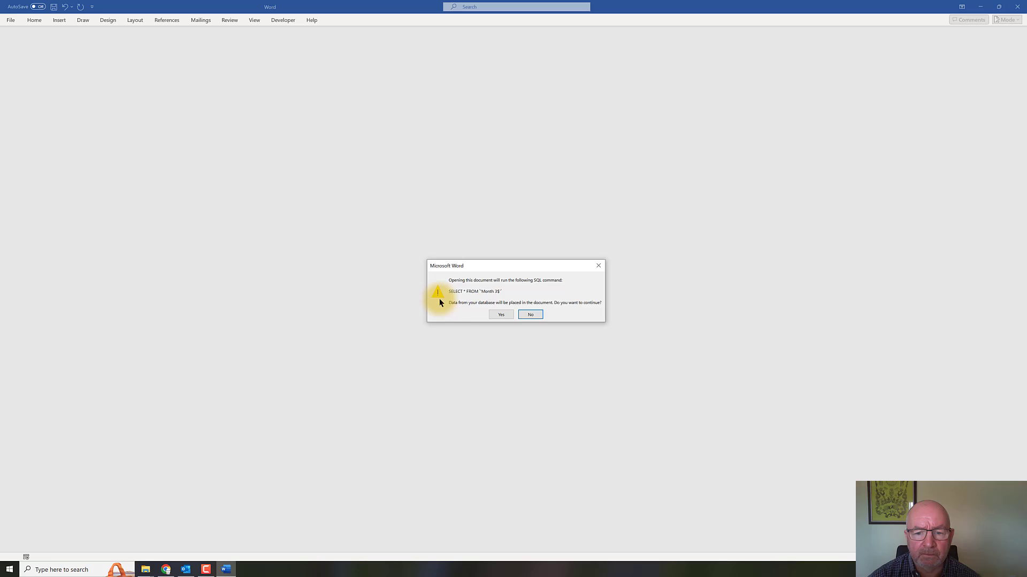
{"action": "mouse_move", "coordinate": [520, 267]}
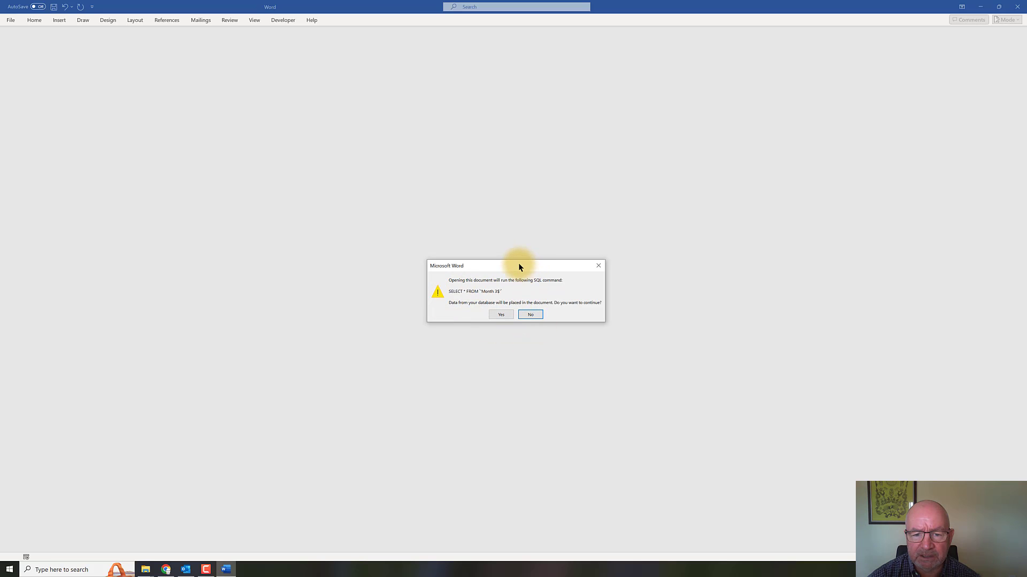
{"action": "left_click_drag", "start_coordinate": [515, 266], "coordinate": [486, 260]}
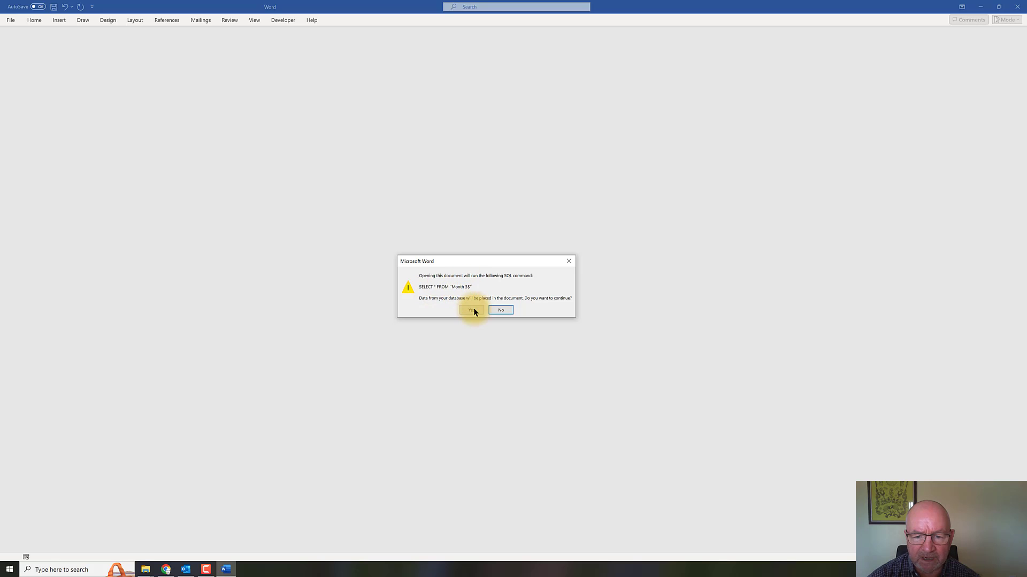
{"action": "left_click", "coordinate": [471, 310]}
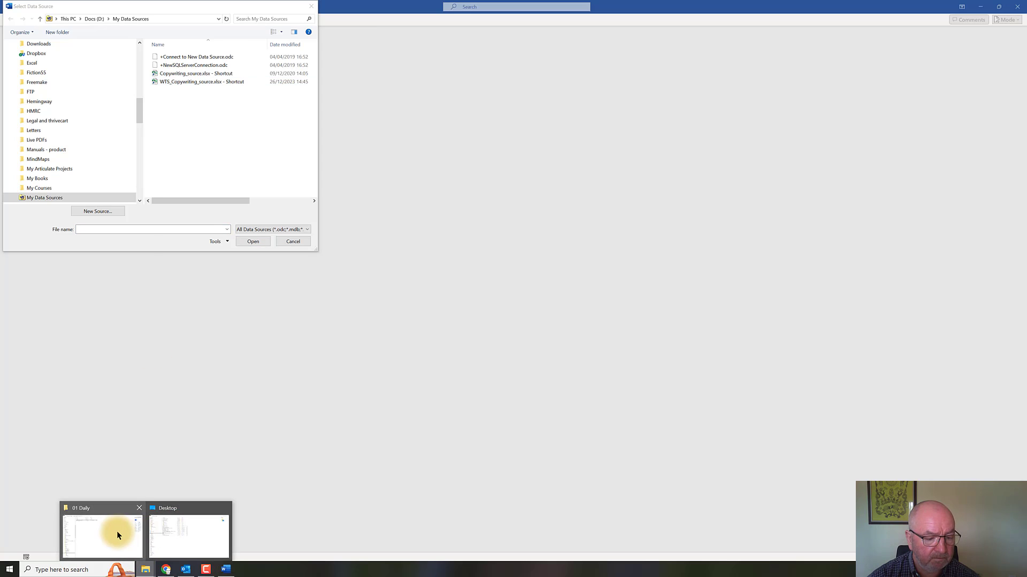
Return to File Explorer and go up to the Docs folder.
{"action": "left_click", "coordinate": [101, 536]}
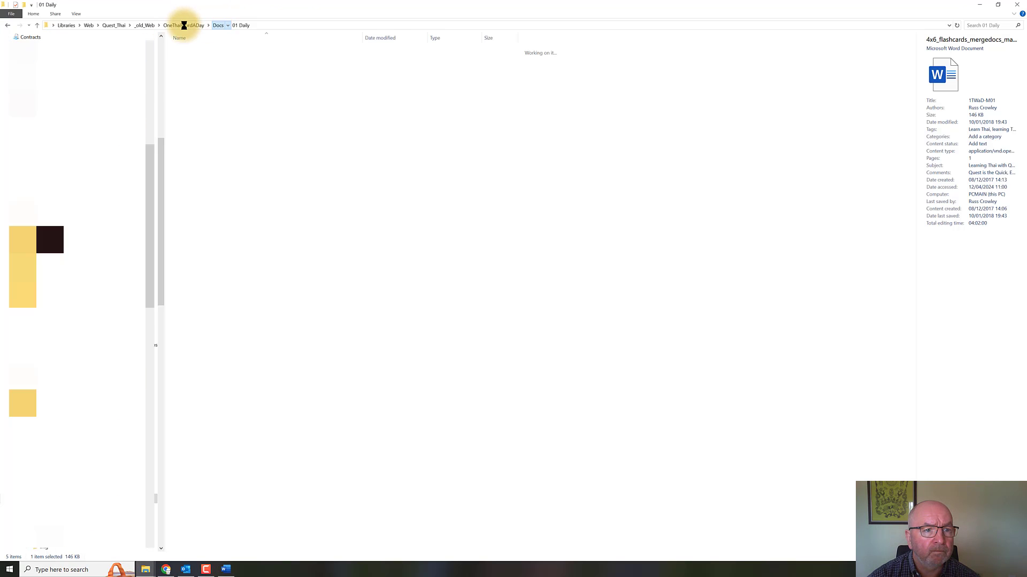
{"action": "left_click", "coordinate": [219, 26]}
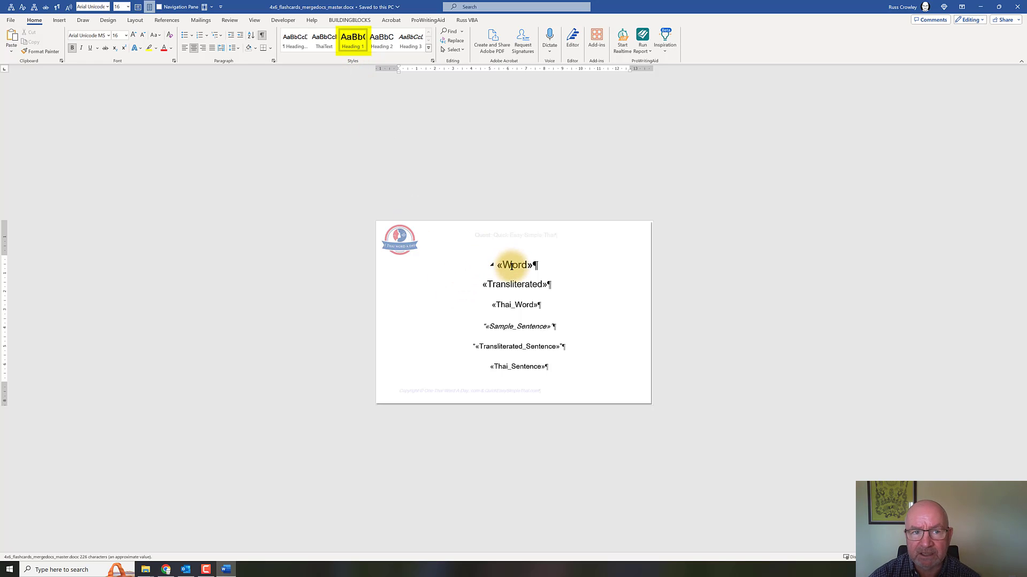
{"action": "left_click", "coordinate": [517, 284]}
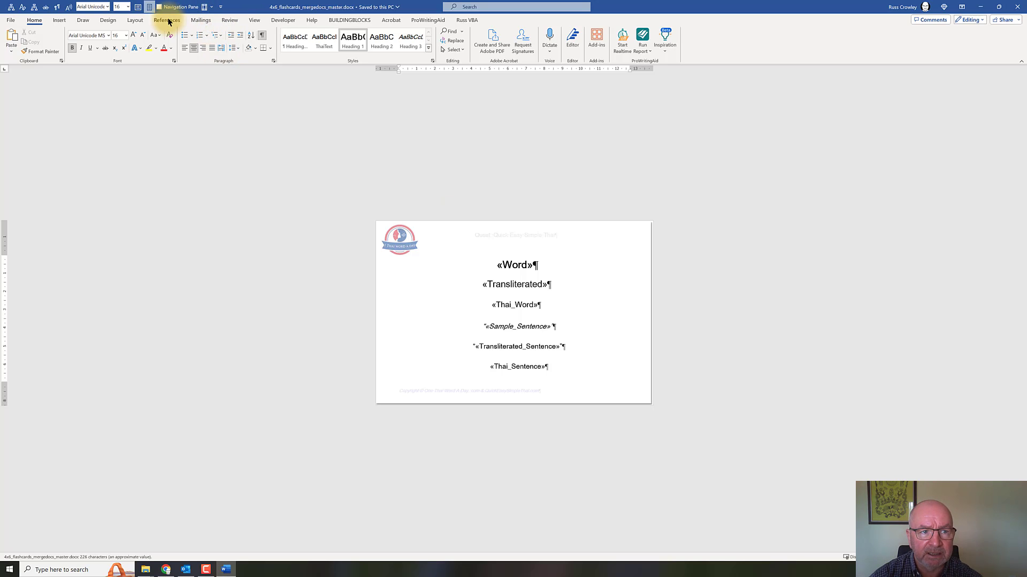
Preview merge results and step through records to show the Wake flashcard.
{"action": "left_click", "coordinate": [199, 20]}
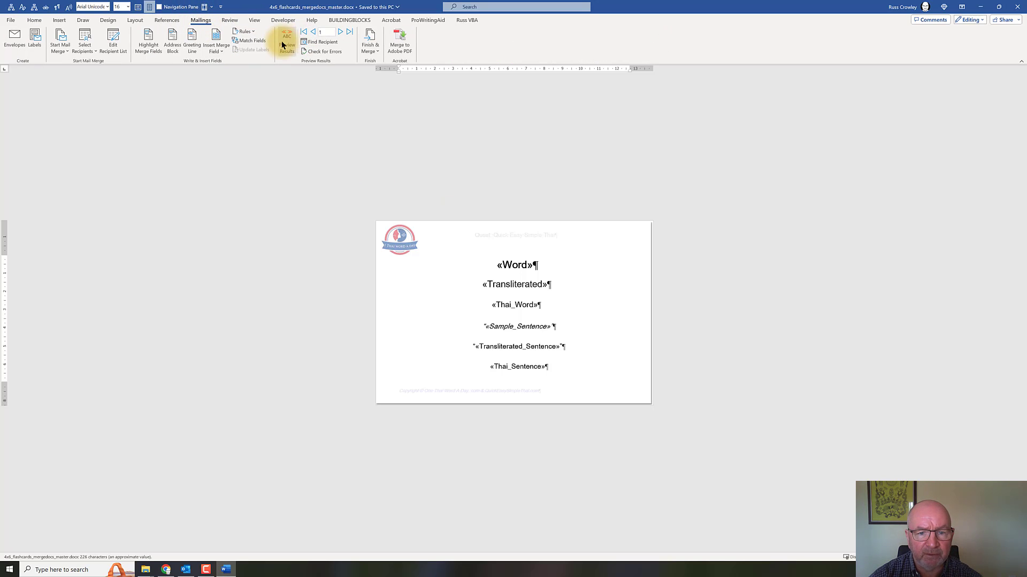
{"action": "left_click", "coordinate": [349, 32]}
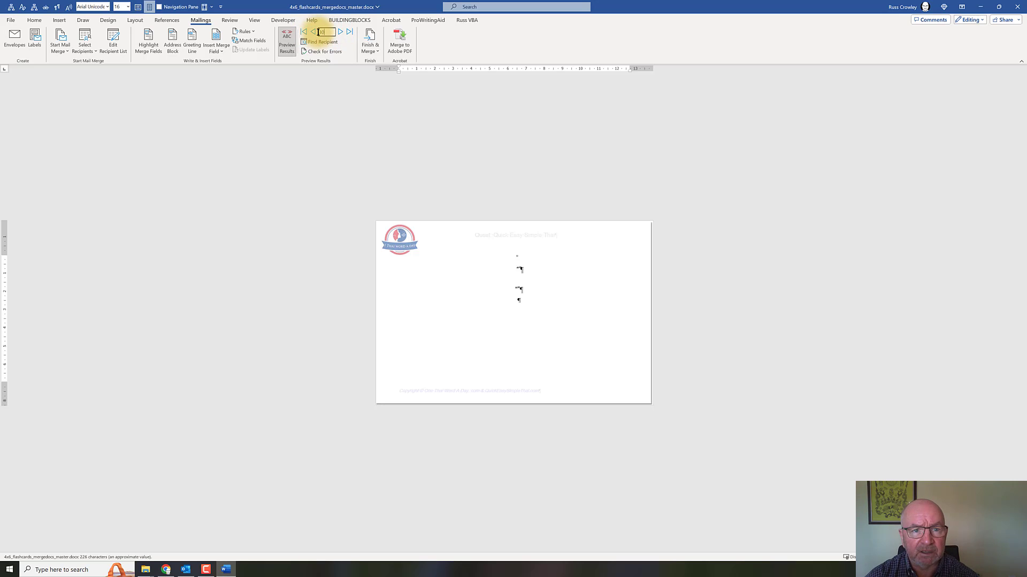
{"action": "left_click", "coordinate": [350, 31]}
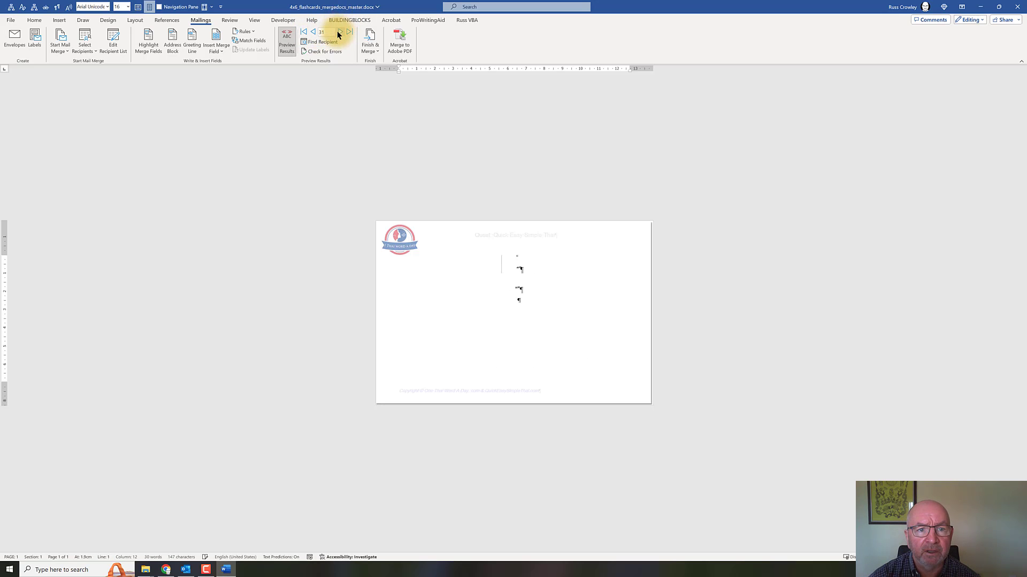
{"action": "left_click", "coordinate": [313, 32]}
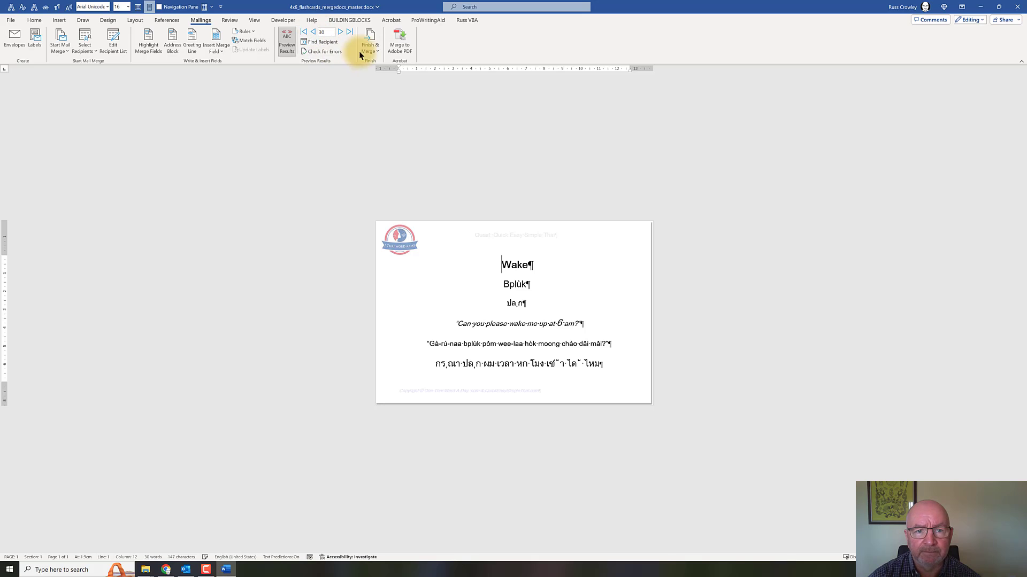
{"action": "left_click", "coordinate": [369, 39]}
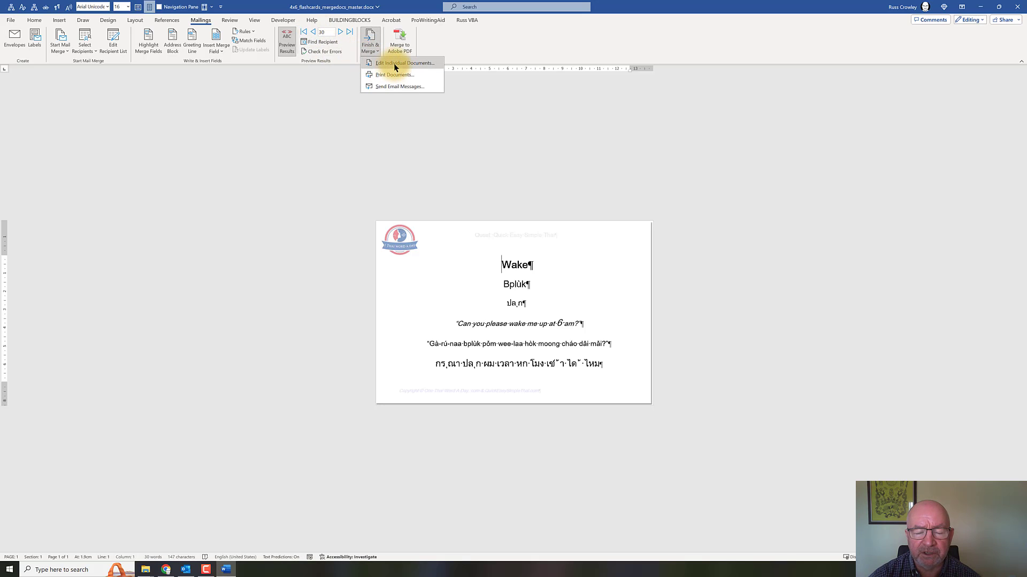
Merge records 1 to 30 into individual editable documents.
{"action": "left_click", "coordinate": [402, 63]}
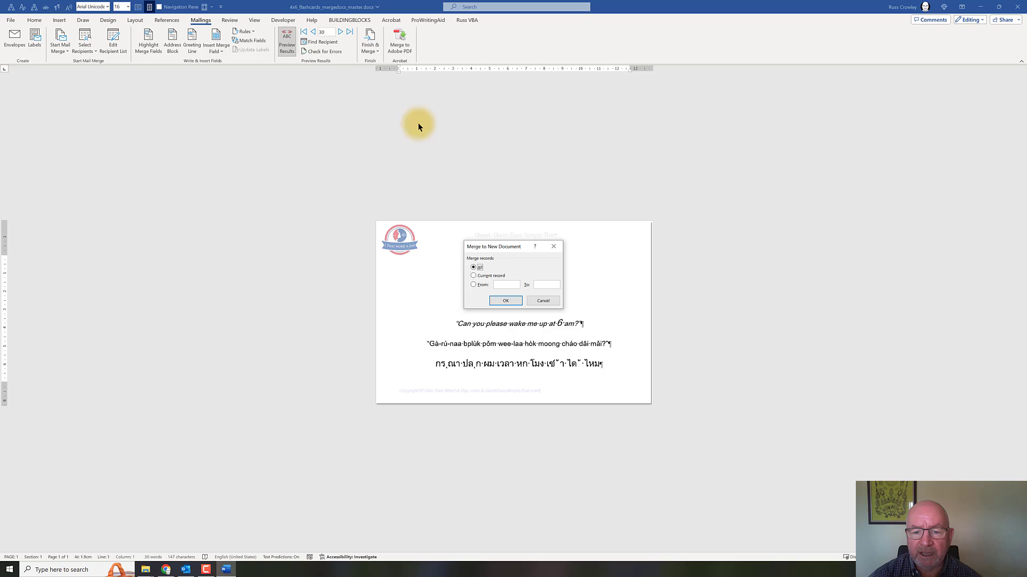
{"action": "left_click", "coordinate": [475, 283]}
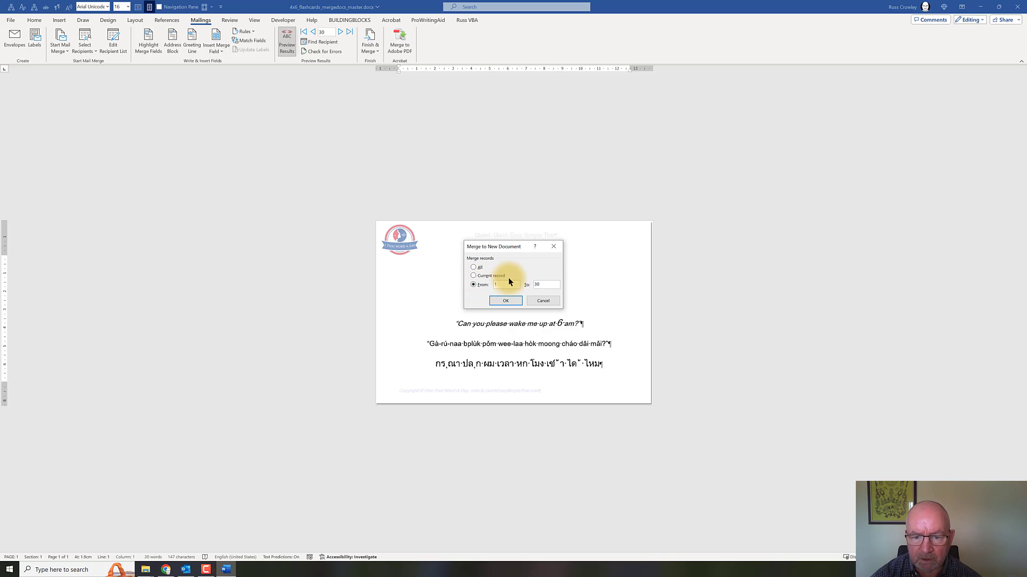
{"action": "left_click", "coordinate": [505, 300]}
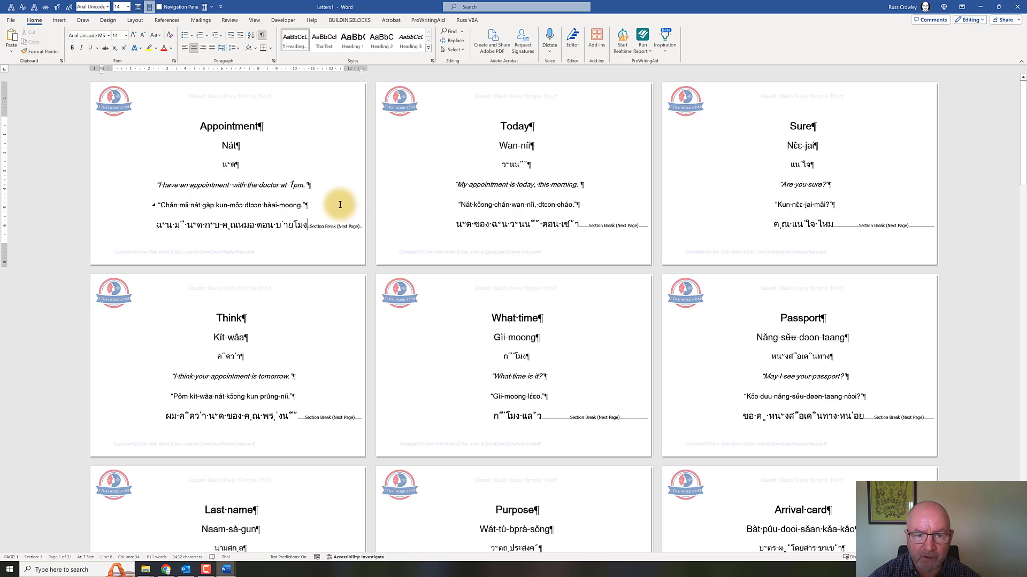
{"action": "mouse_move", "coordinate": [317, 234]}
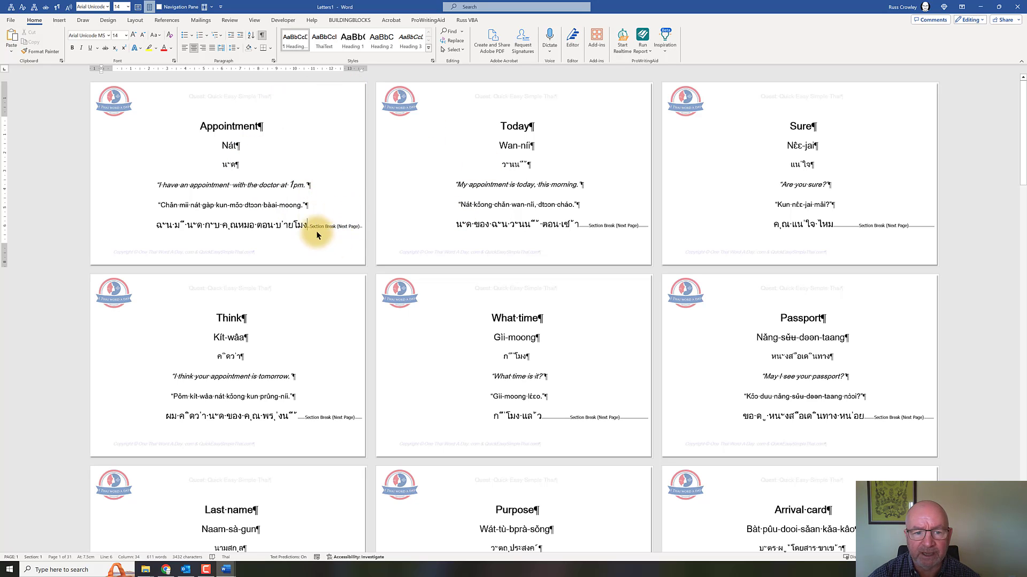
{"action": "mouse_move", "coordinate": [225, 22]}
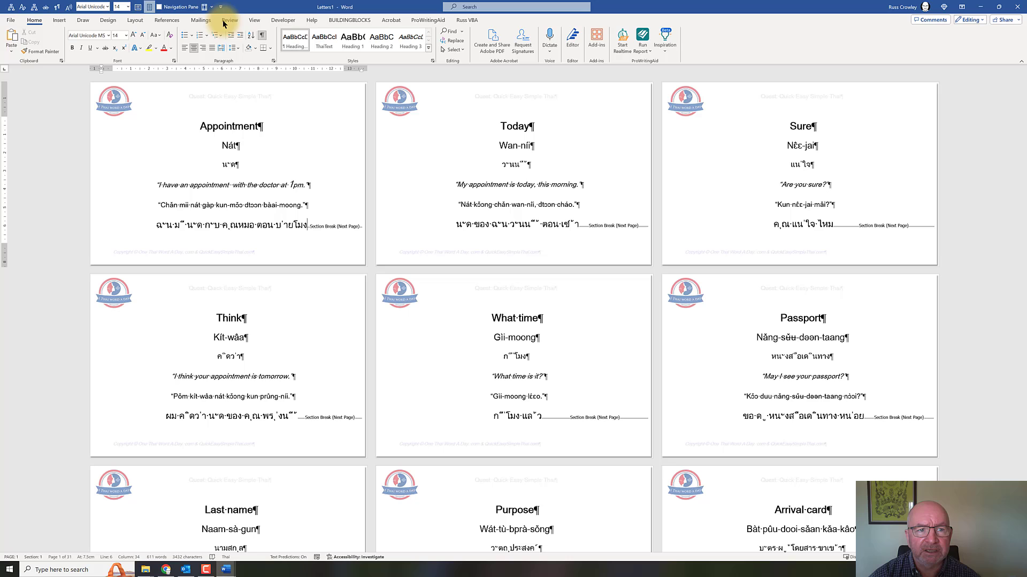
Switch to the View tab of the merged Letters document.
{"action": "left_click", "coordinate": [254, 20]}
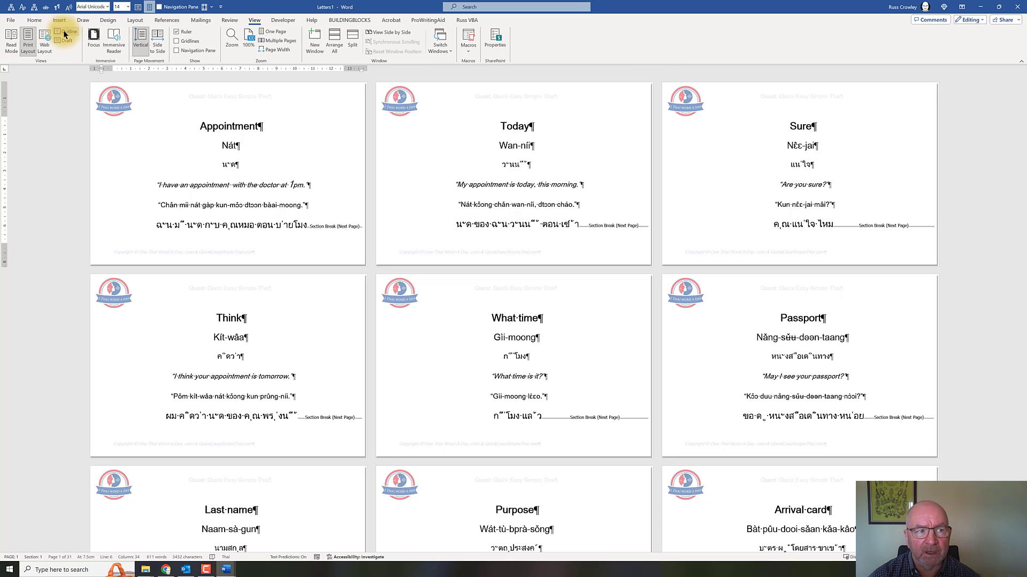
Switch the merged Letters document to Outline view.
{"action": "left_click", "coordinate": [65, 38]}
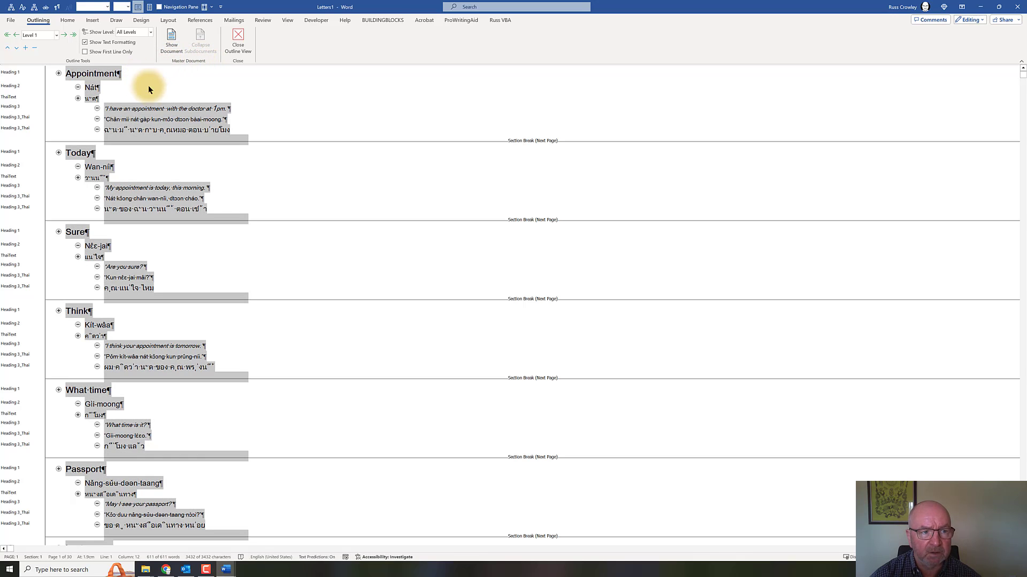
{"action": "mouse_move", "coordinate": [171, 39]}
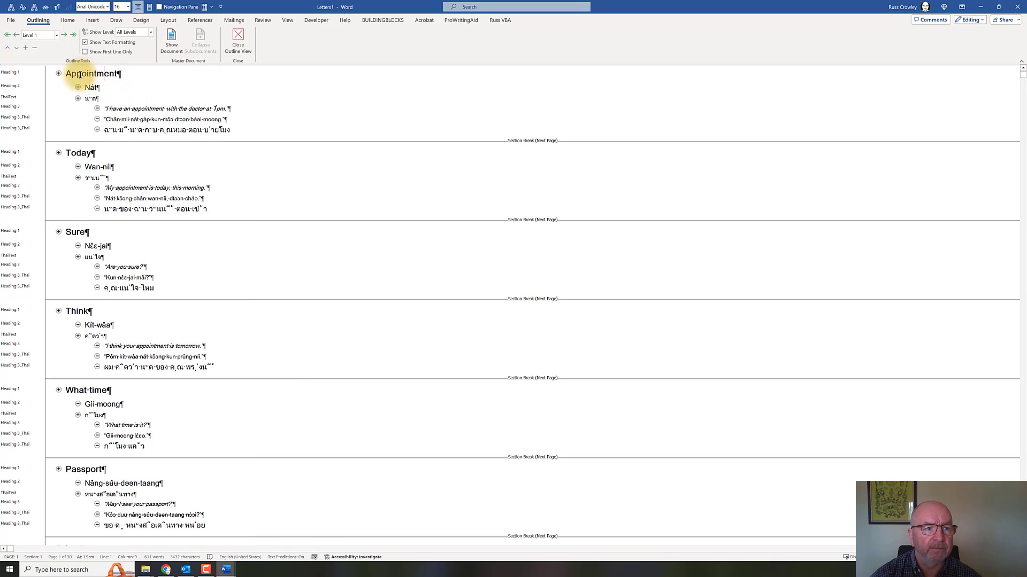
Show the master document tools on the Outlining tab.
{"action": "left_click", "coordinate": [171, 40]}
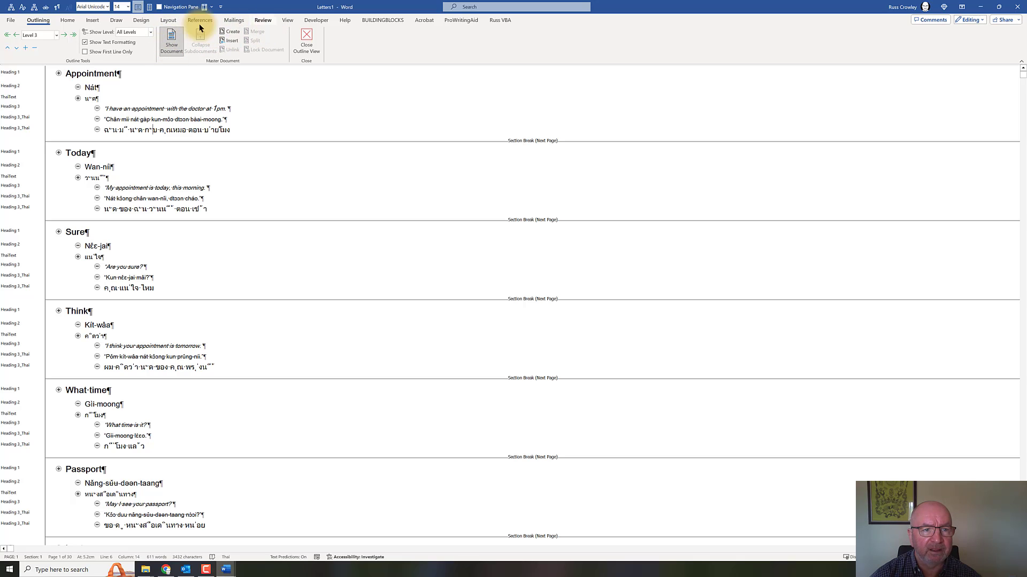
{"action": "mouse_move", "coordinate": [229, 41]}
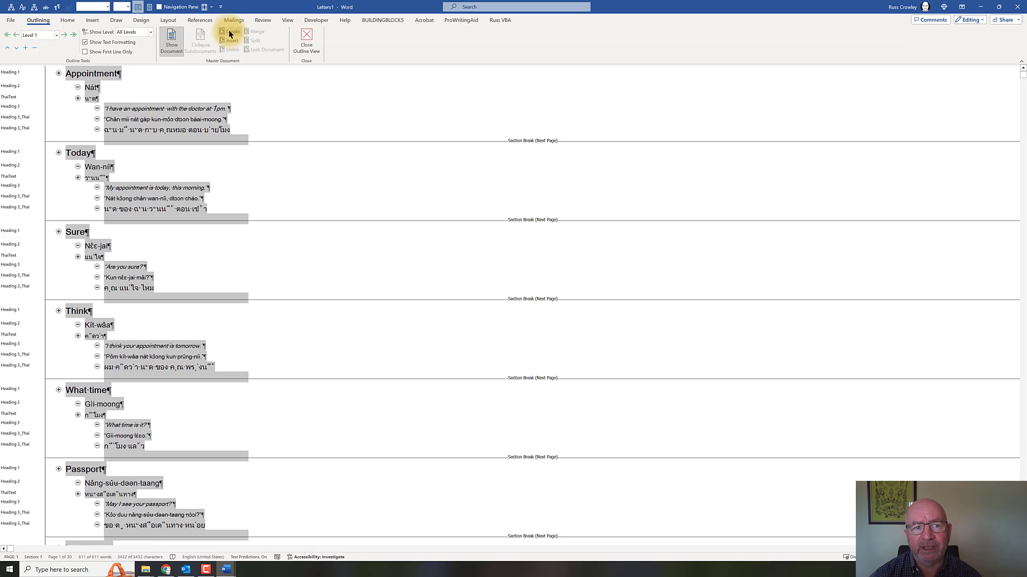
{"action": "mouse_move", "coordinate": [201, 39]}
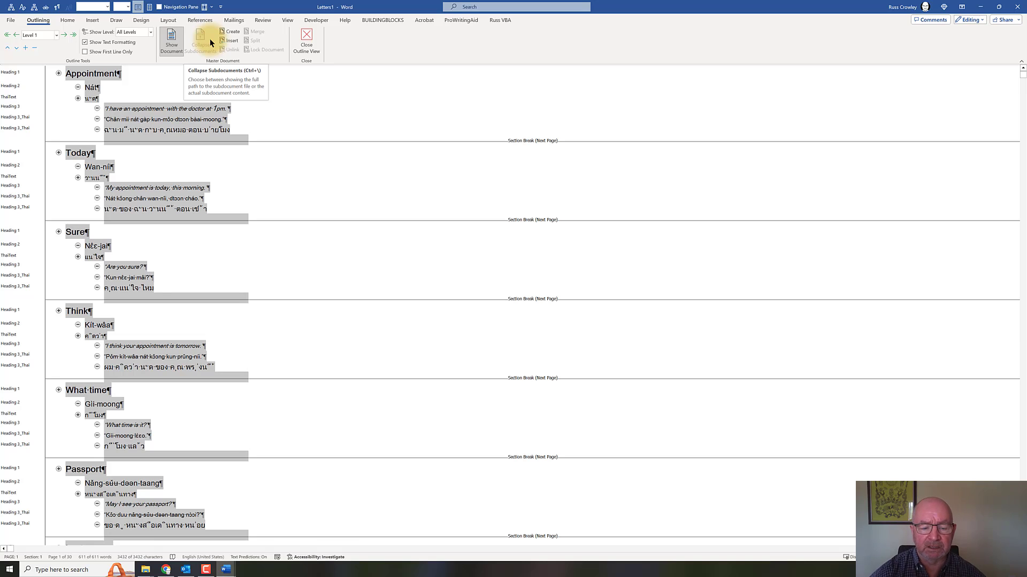
{"action": "mouse_move", "coordinate": [232, 20]}
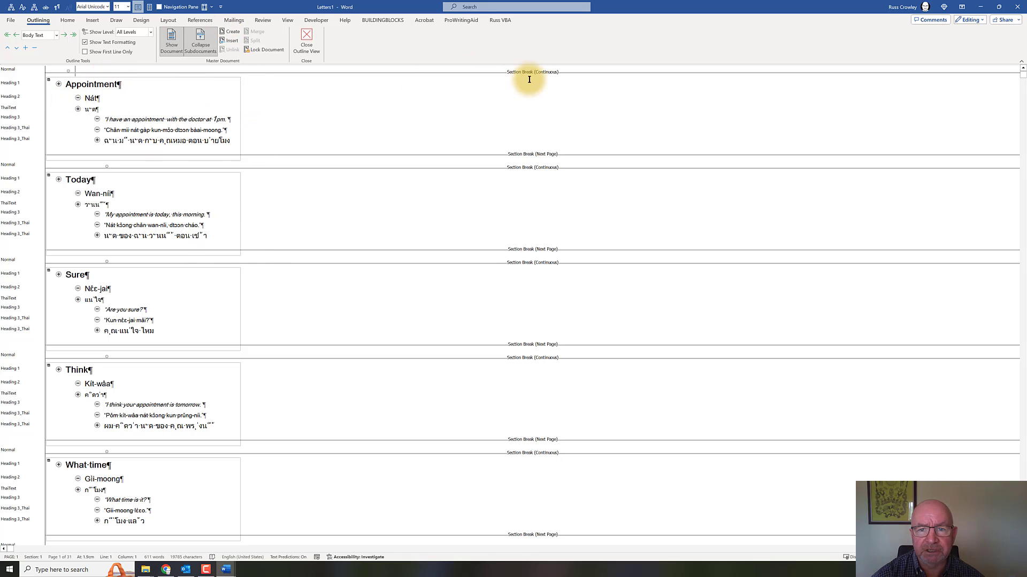
{"action": "mouse_move", "coordinate": [496, 158]}
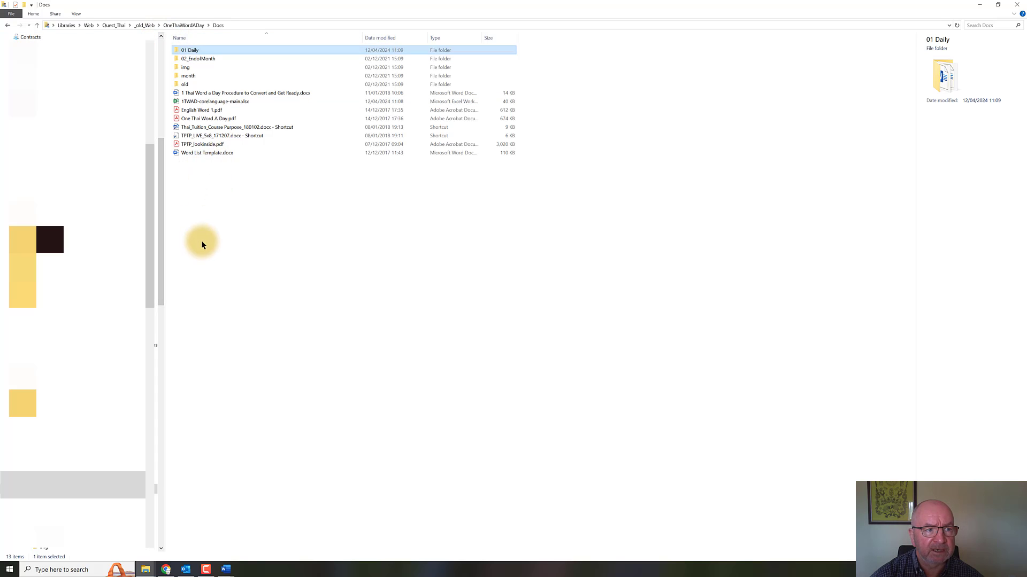
Add a new folder in Docs and name it 'MailMerge1'.
{"action": "right_click", "coordinate": [201, 244]}
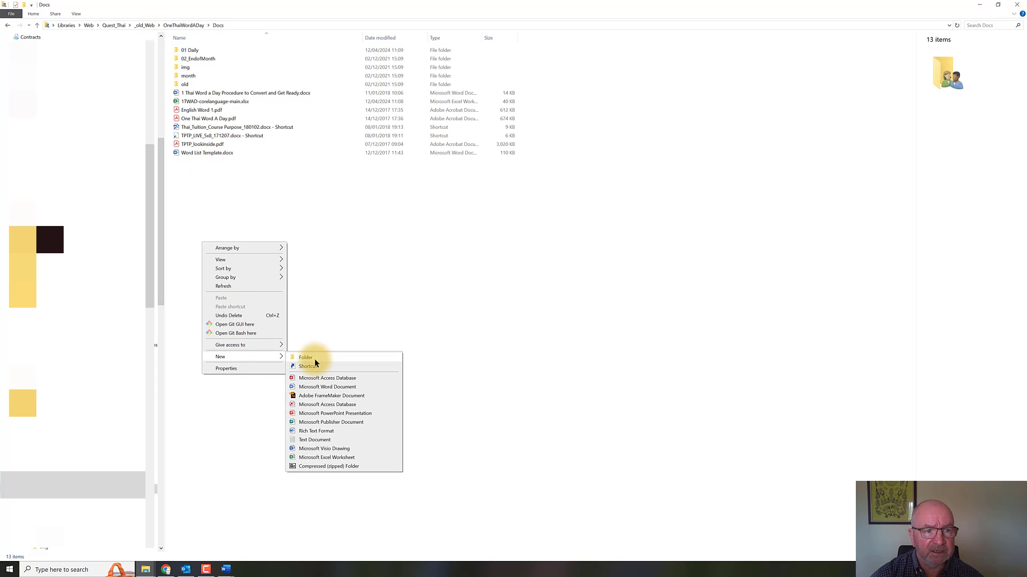
{"action": "left_click", "coordinate": [306, 358]}
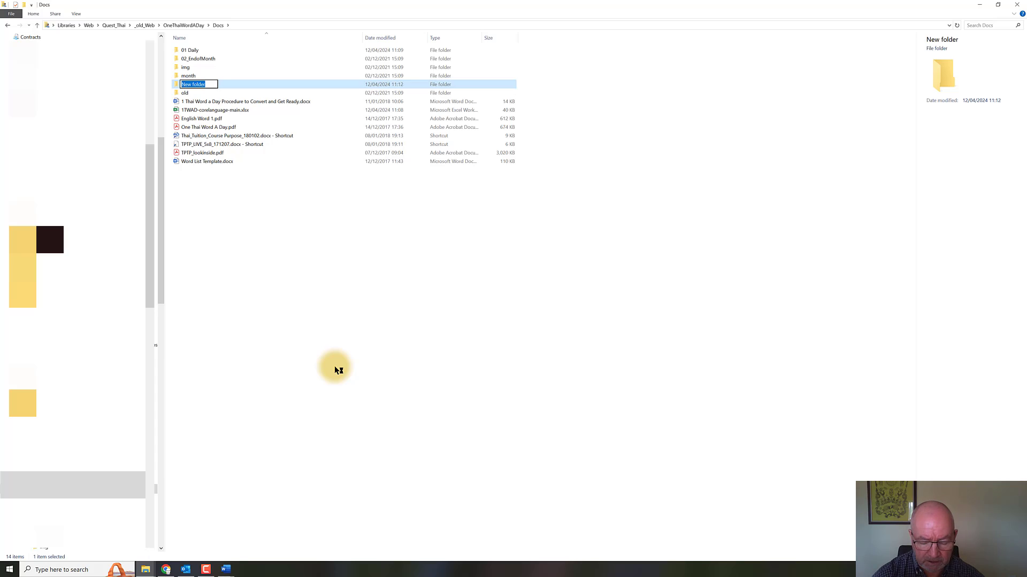
{"action": "type", "text": "MailMerge"}
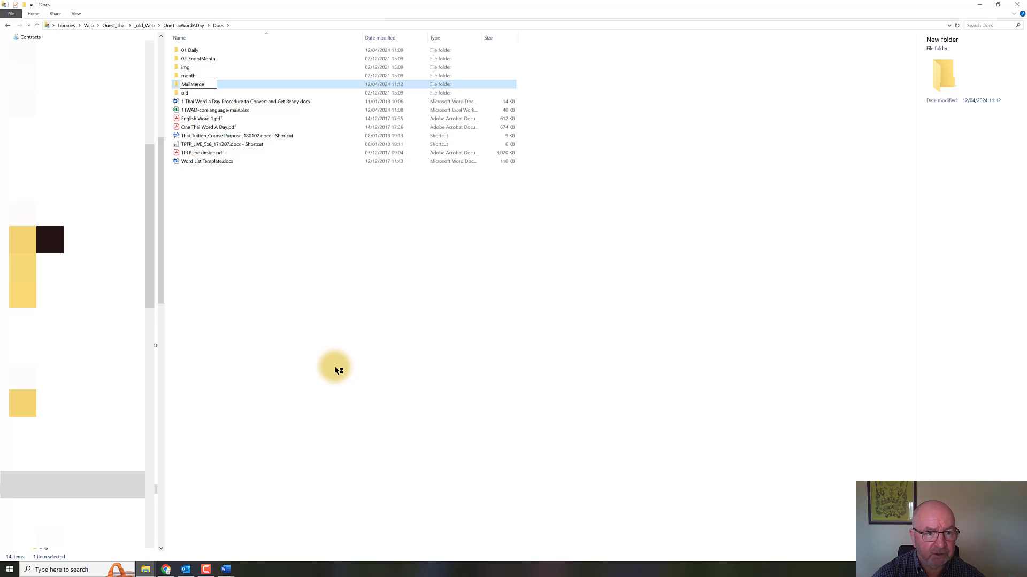
{"action": "type", "text": "1"}
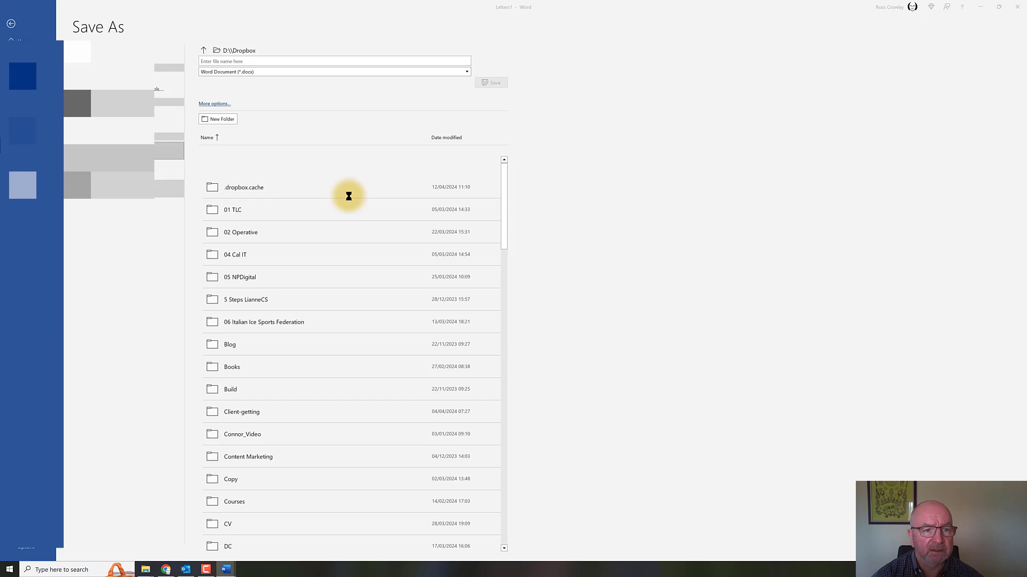
Start Save As for the master document toward the MailMerge1 folder.
{"action": "left_click", "coordinate": [214, 103]}
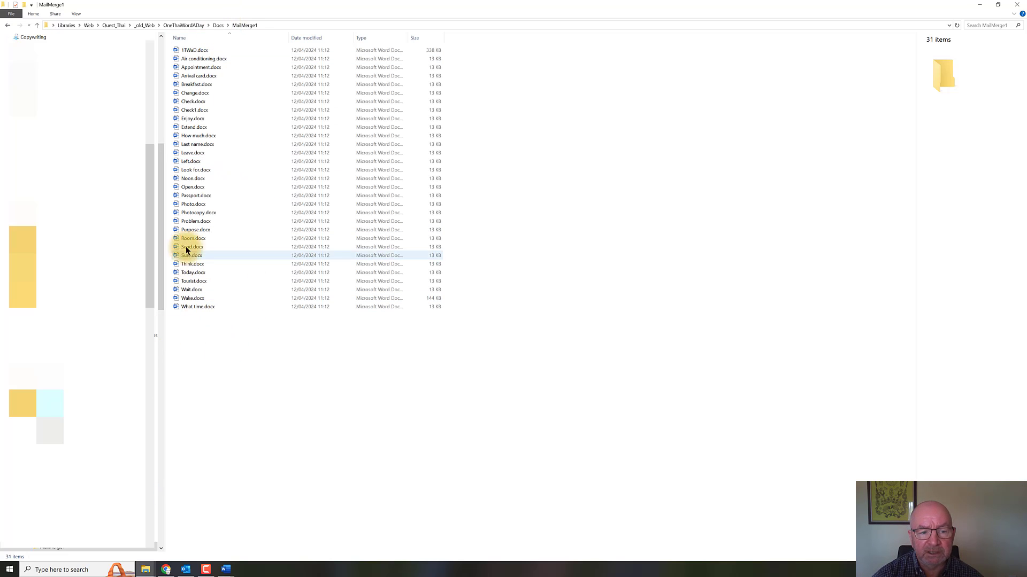
Select the Air conditioning.docx flashcard in the MailMerge1 folder.
{"action": "left_click", "coordinate": [204, 58]}
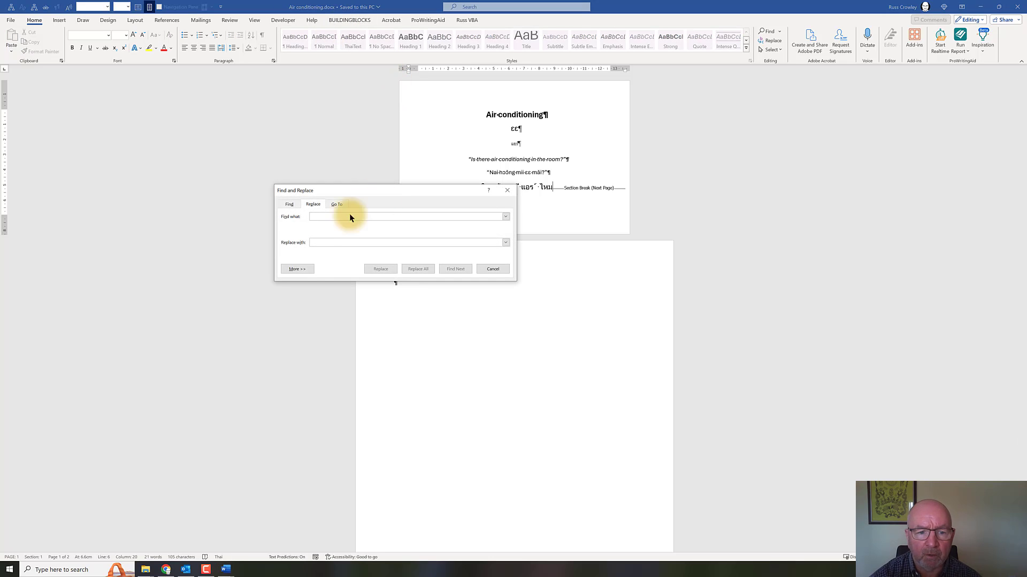
Replace every section break (^b) with nothing in Find and Replace, then close it.
{"action": "left_click", "coordinate": [338, 371]}
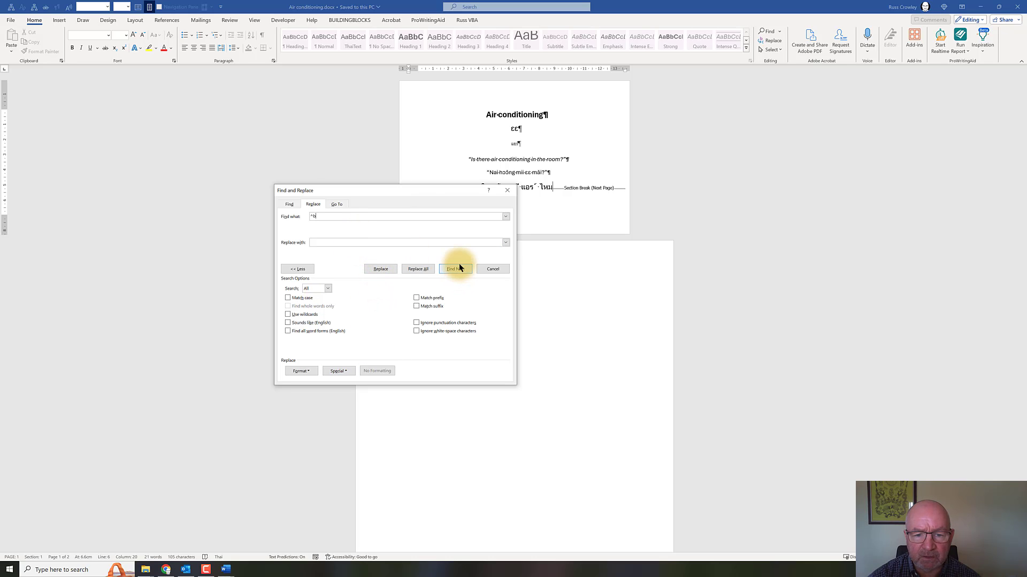
{"action": "left_click", "coordinate": [417, 269]}
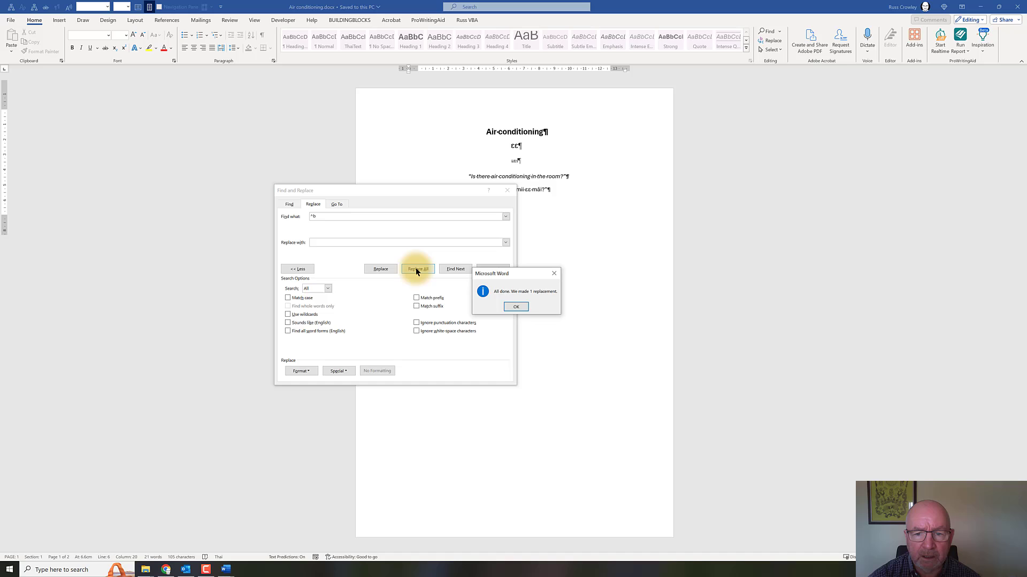
{"action": "left_click", "coordinate": [516, 307]}
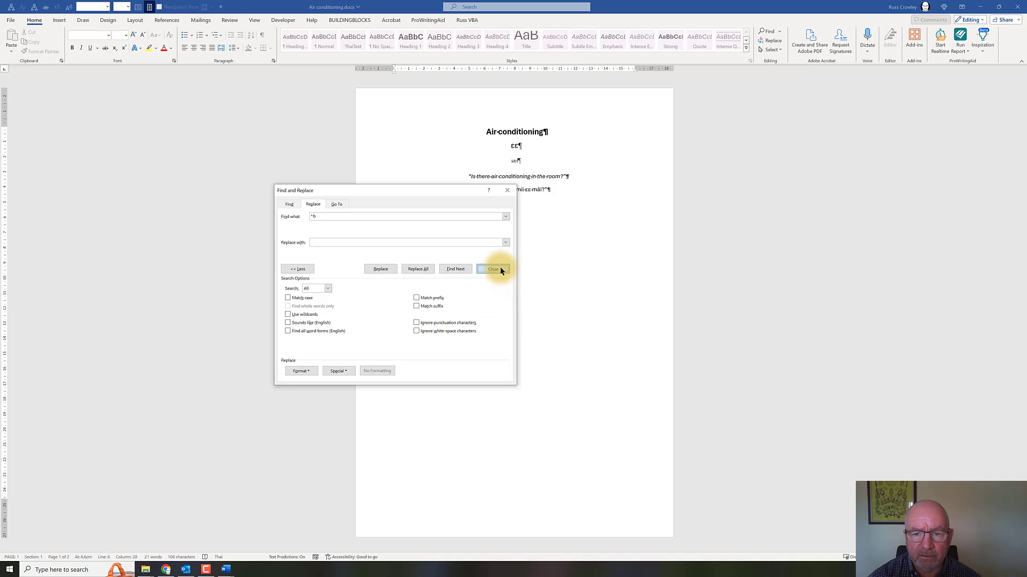
{"action": "left_click", "coordinate": [492, 269]}
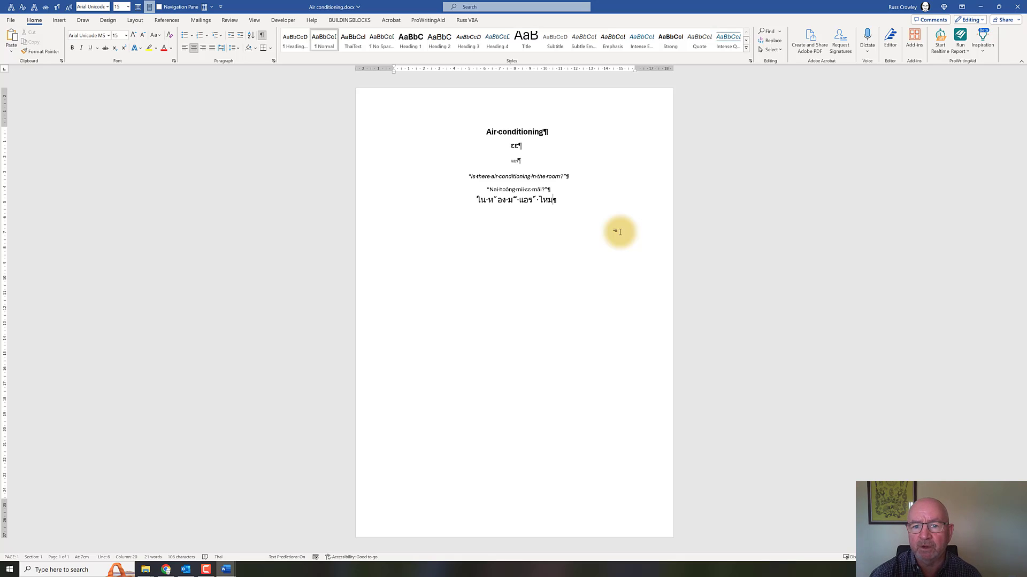
{"action": "mouse_move", "coordinate": [378, 397]}
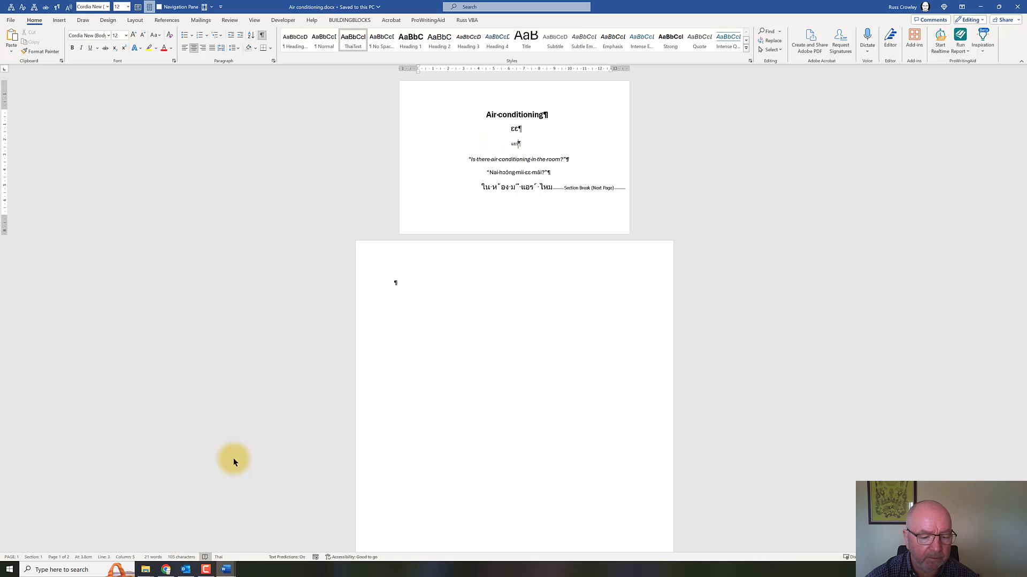
Start recording a new macro stored in Normal for all documents.
{"action": "left_click", "coordinate": [889, 41]}
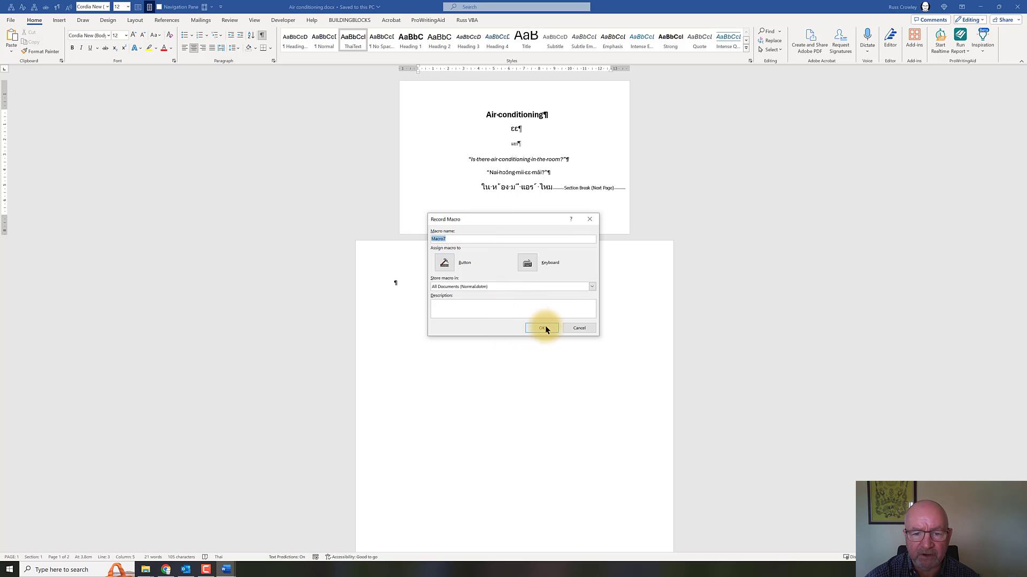
{"action": "left_click", "coordinate": [541, 328]}
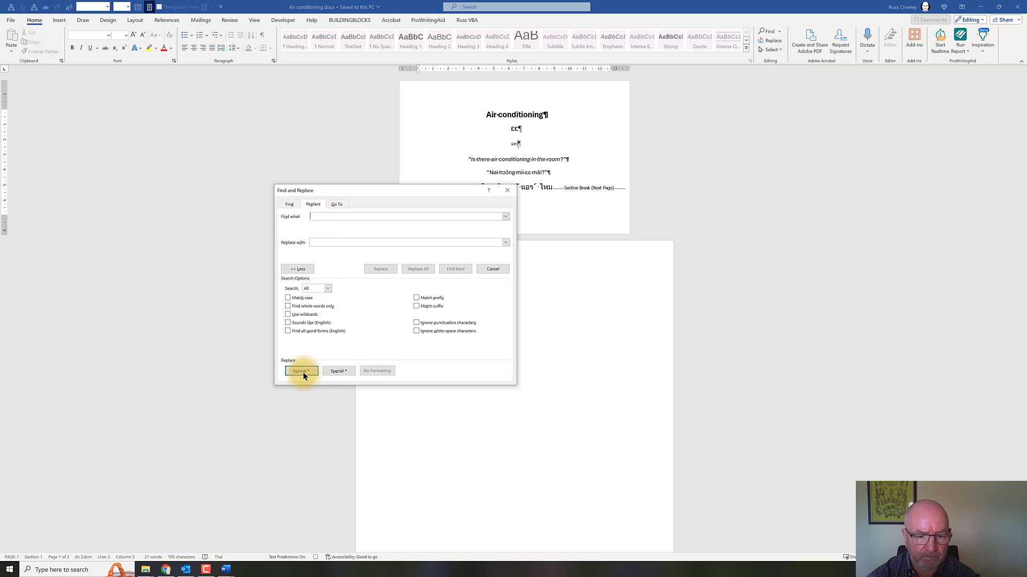
While recording, replace all Special > Section Break matches with nothing, then close the dialog.
{"action": "left_click", "coordinate": [338, 371]}
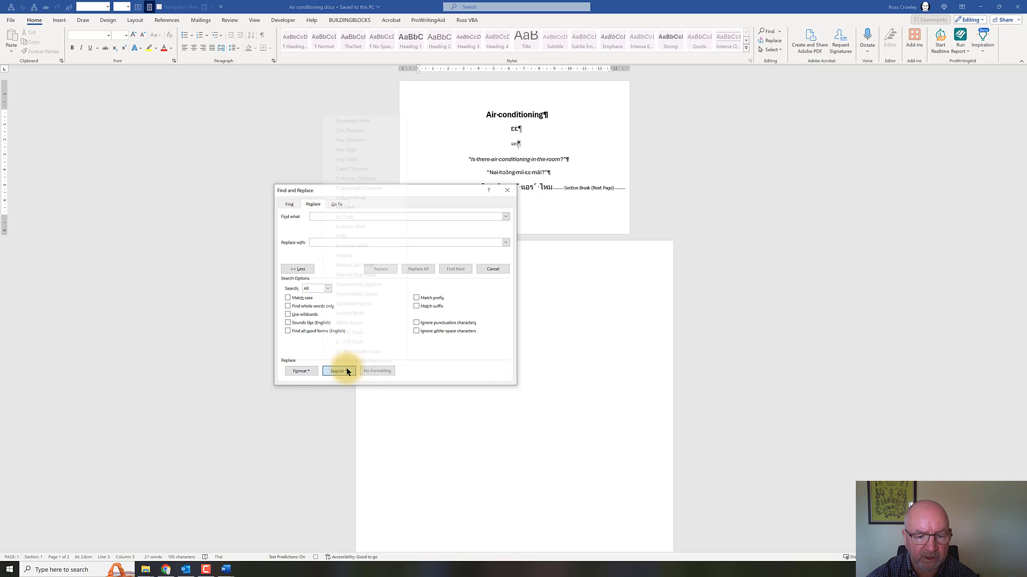
{"action": "left_click", "coordinate": [349, 218]}
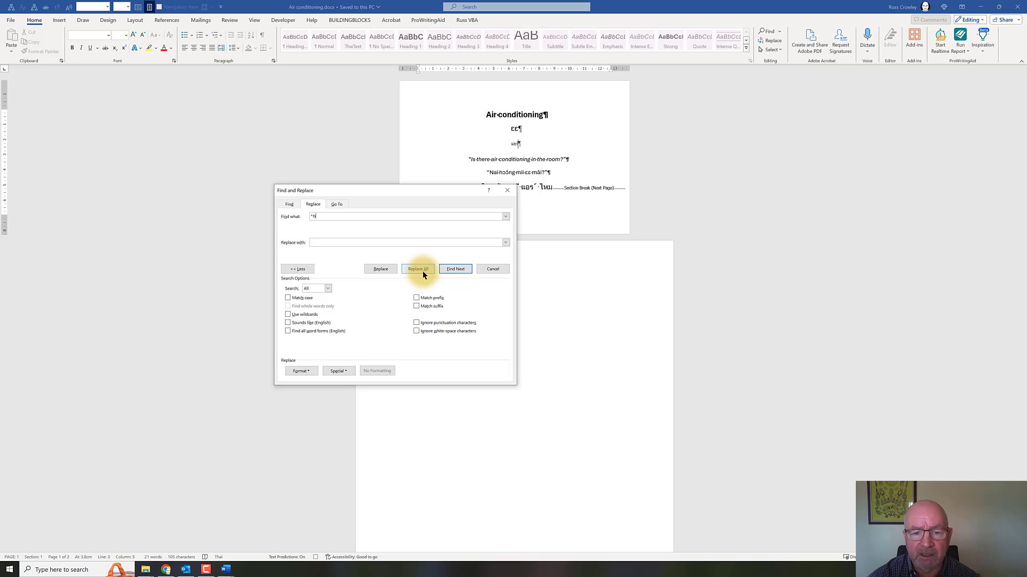
{"action": "left_click", "coordinate": [417, 269]}
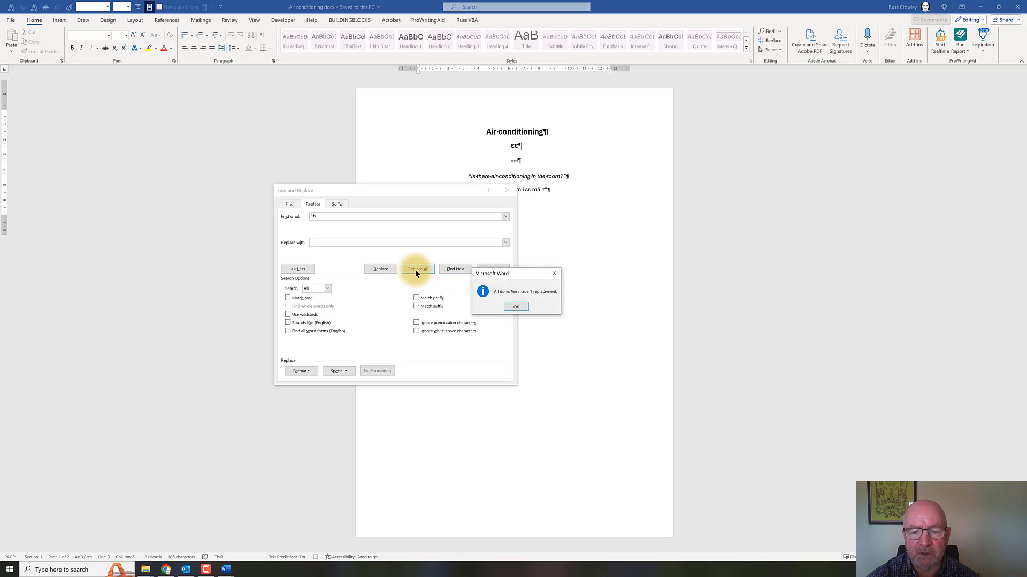
{"action": "left_click", "coordinate": [516, 306]}
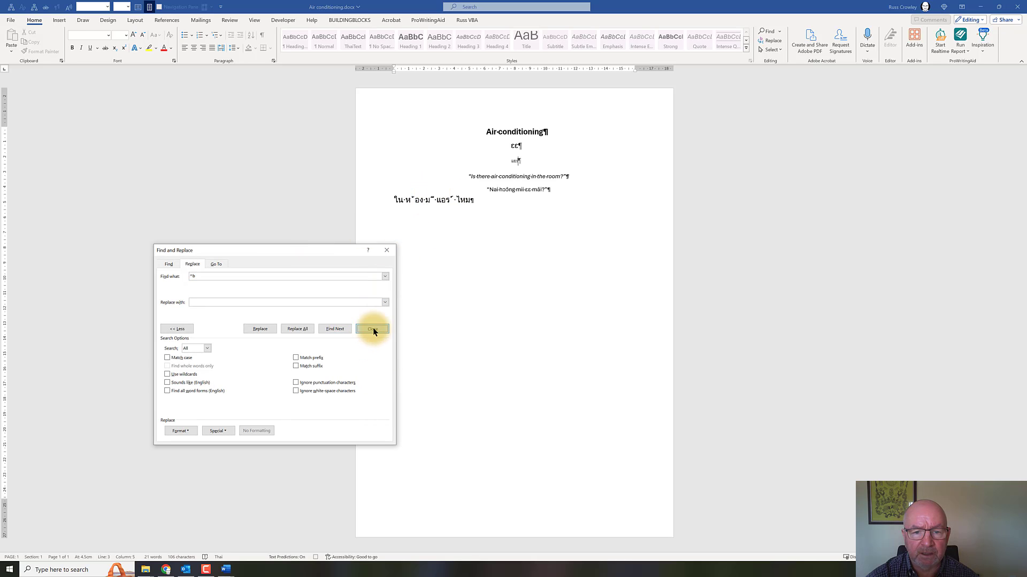
{"action": "left_click", "coordinate": [373, 329]}
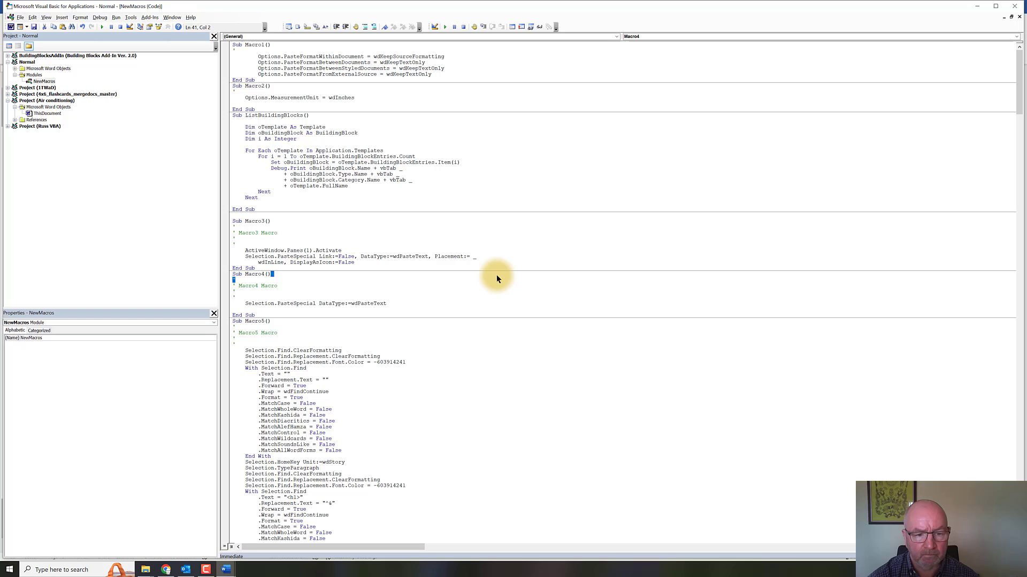
Scroll the NewMacros module down to show the recorded Macro7 code.
{"action": "scroll", "scroll_direction": "down", "scroll_amount": 3}
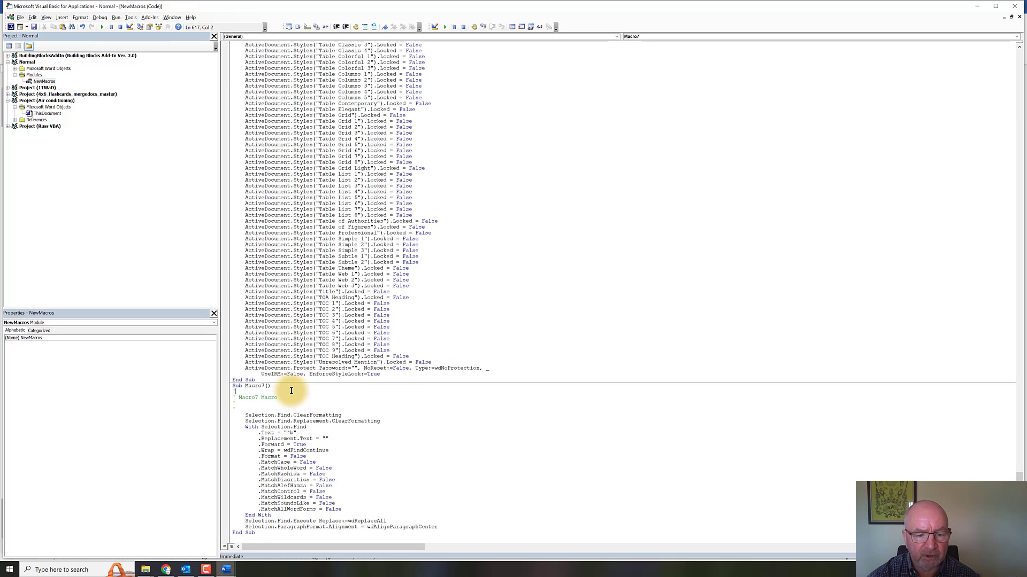